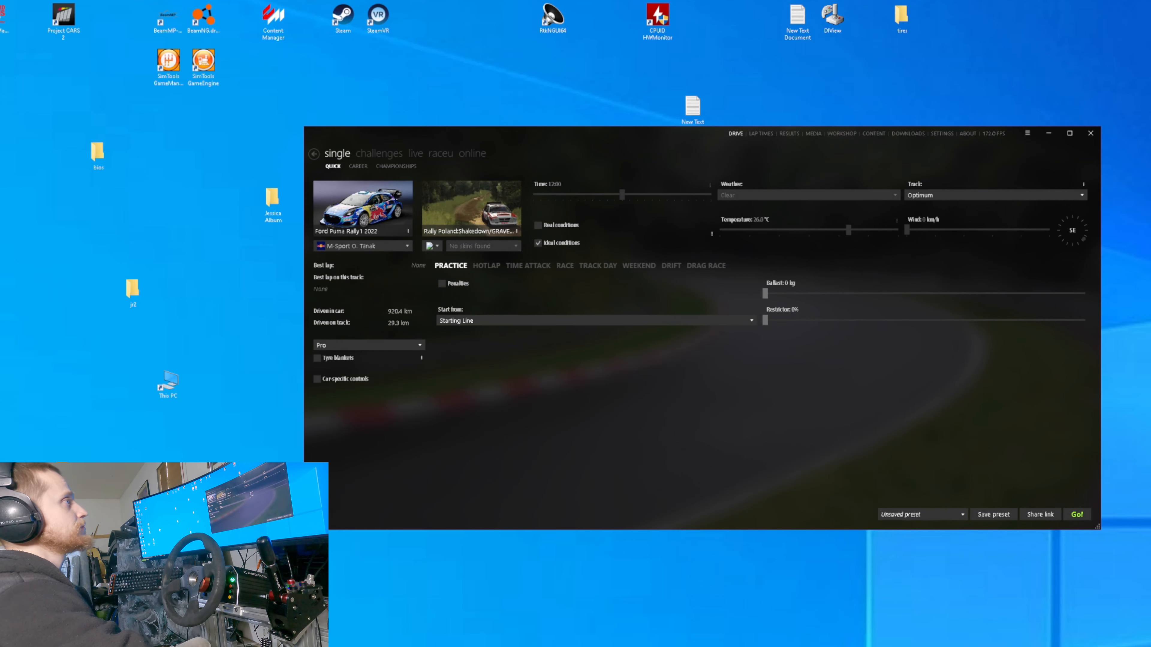
Switch from quick race setup to the Assetto Corsa tab in Settings, showing Miscellaneous options
left_click(941, 133)
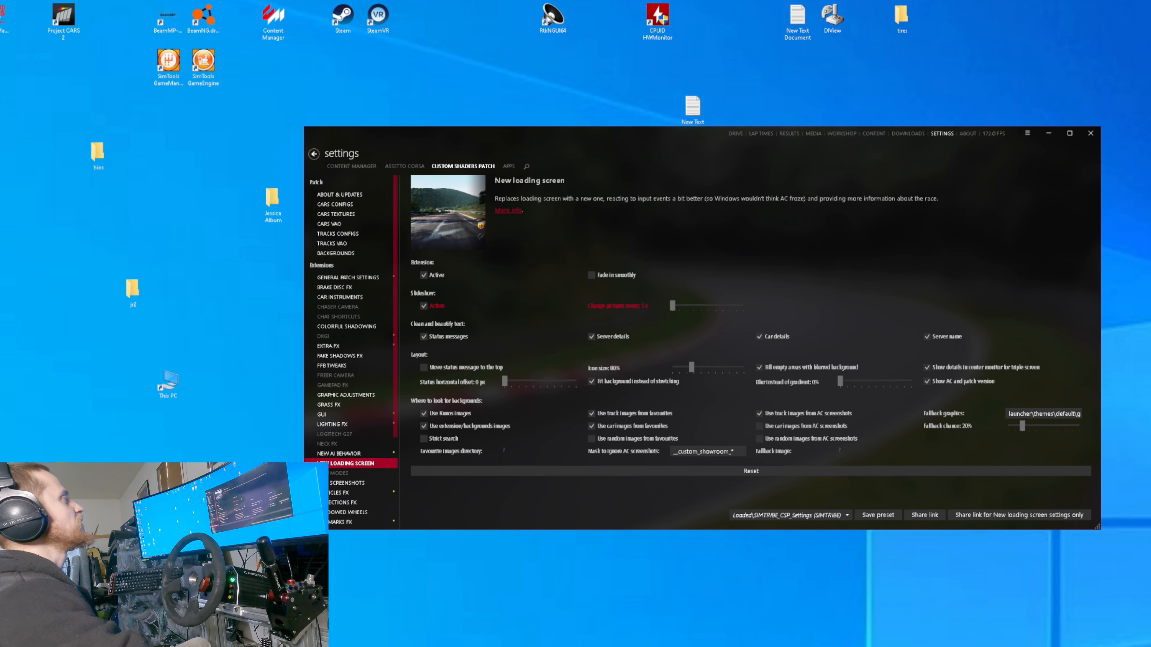
left_click(404, 166)
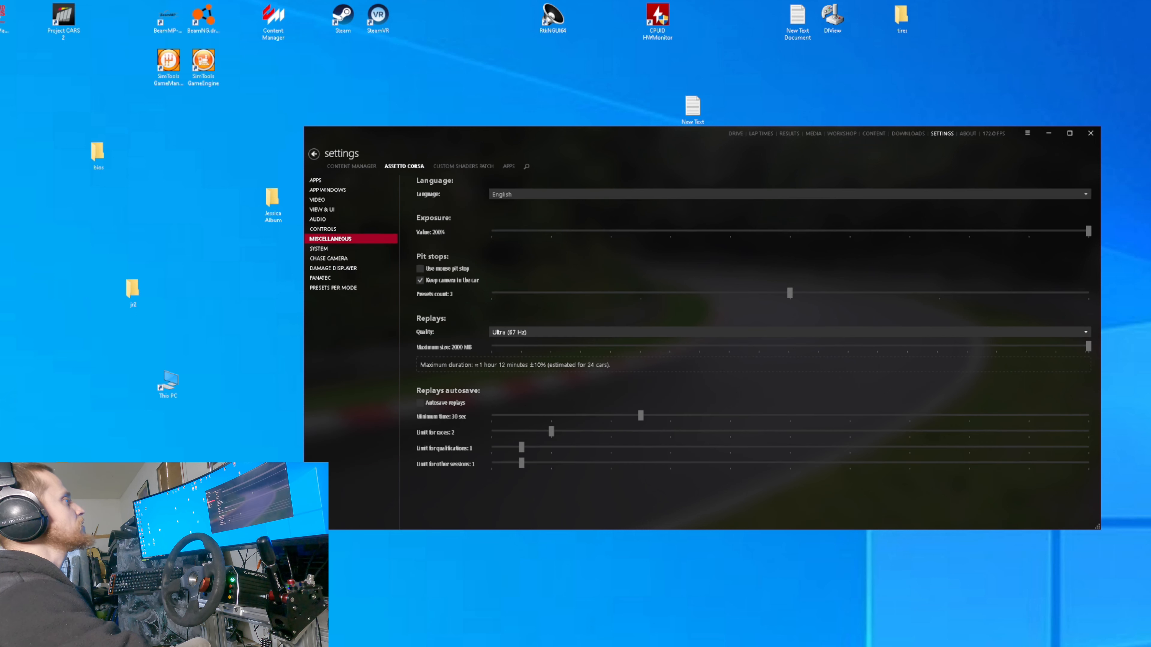